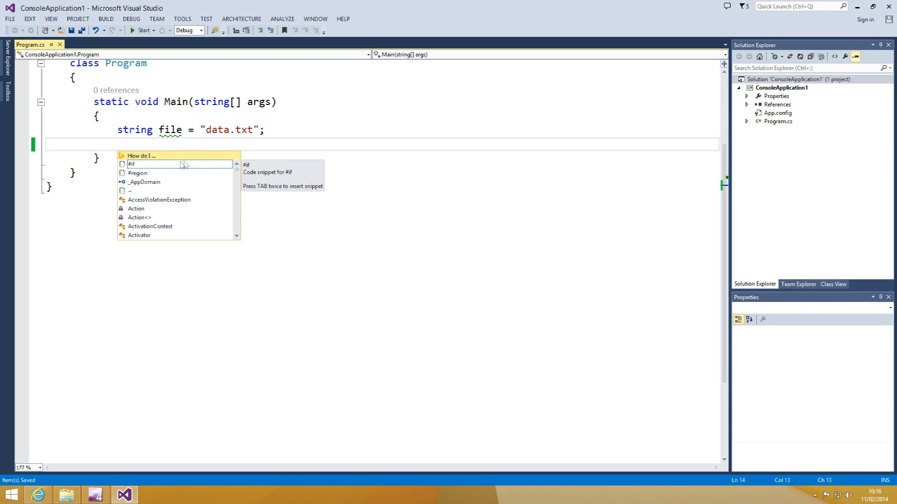
mouse_move(188, 160)
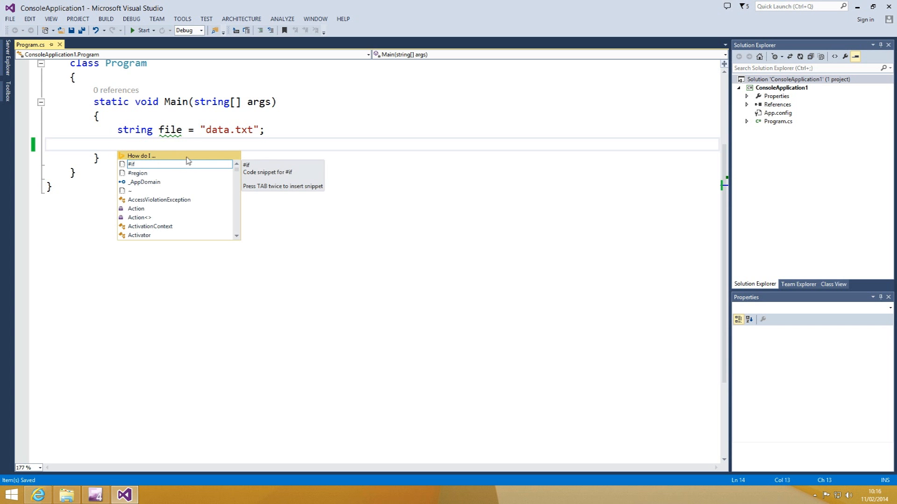
Step: Start a Bing Code Search from 'How do I...' and enter the query 'read file line by line'
click(140, 155)
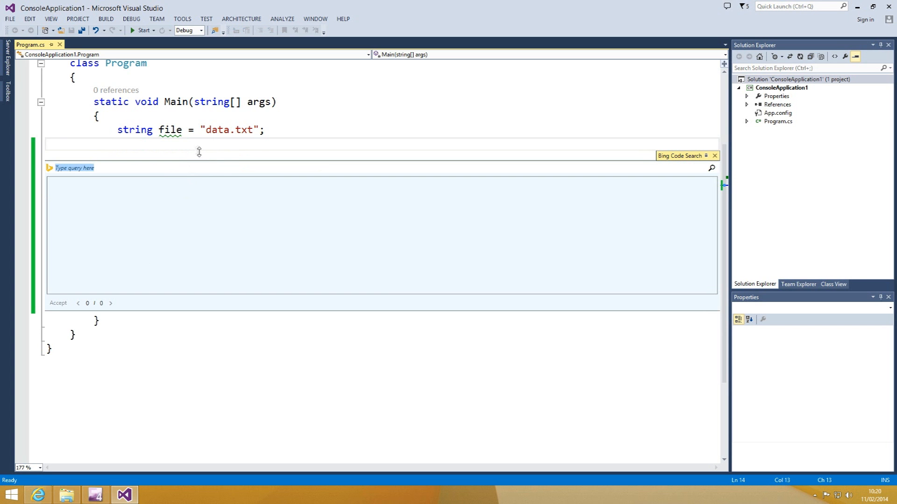
mouse_move(180, 144)
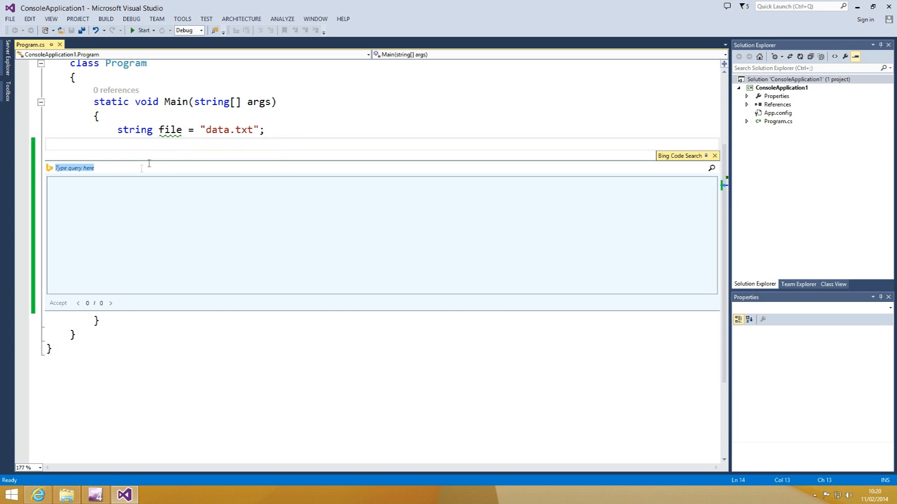
text(read file line by line)
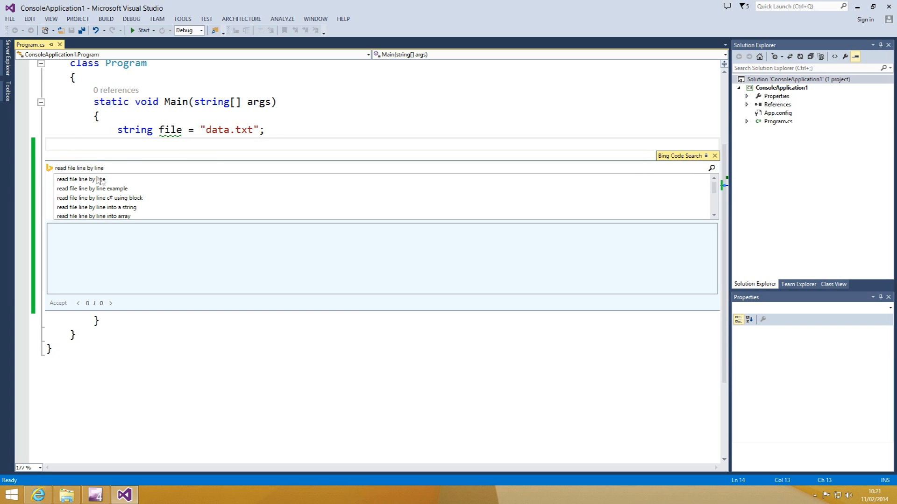
mouse_move(123, 167)
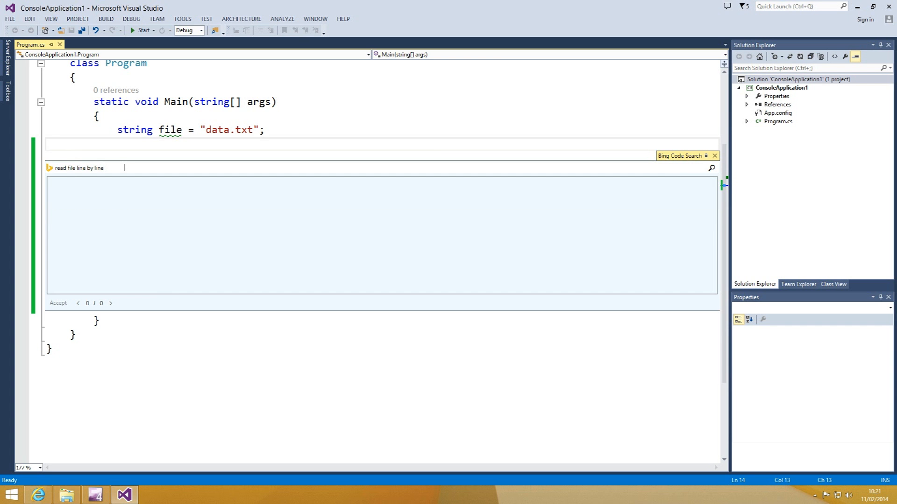
Step: Run the 'read file line by line' search to preview the MSDN StreamReader example
click(711, 167)
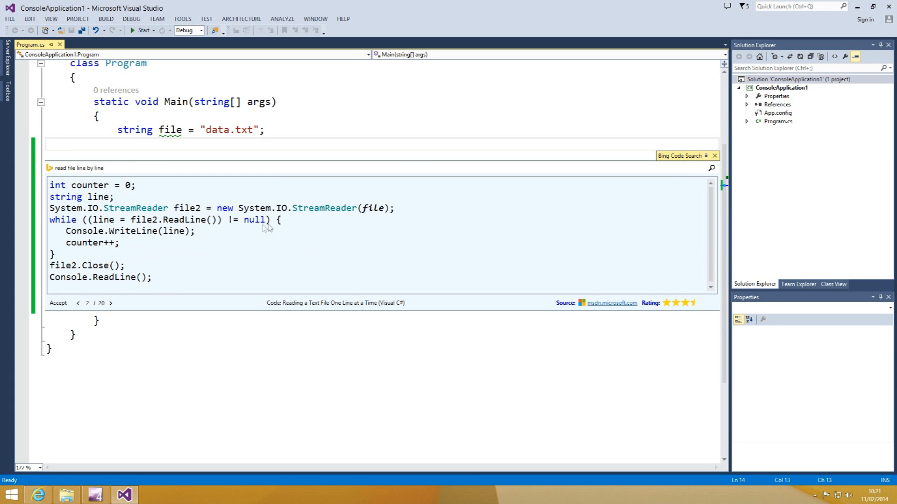
mouse_move(343, 216)
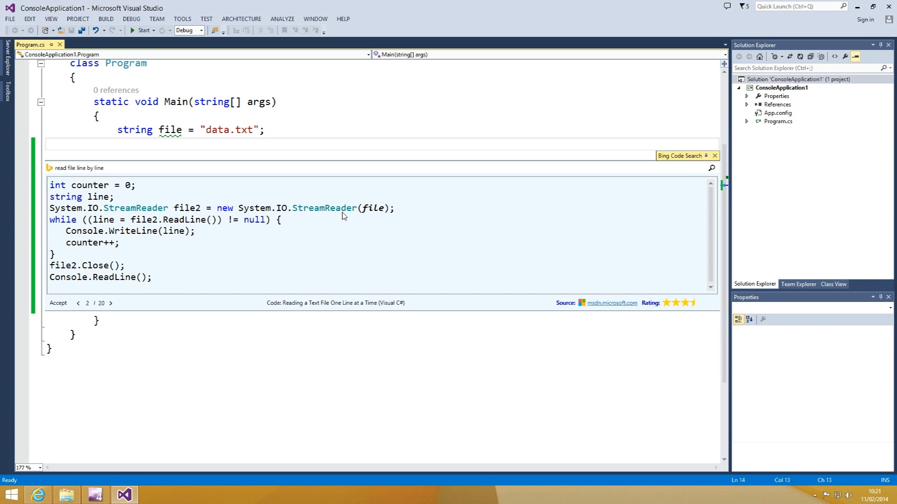
mouse_move(353, 216)
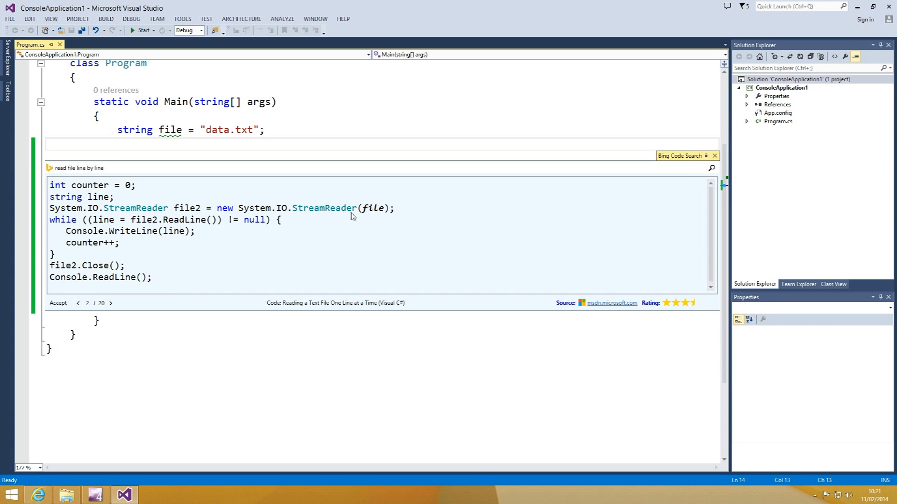
mouse_move(397, 201)
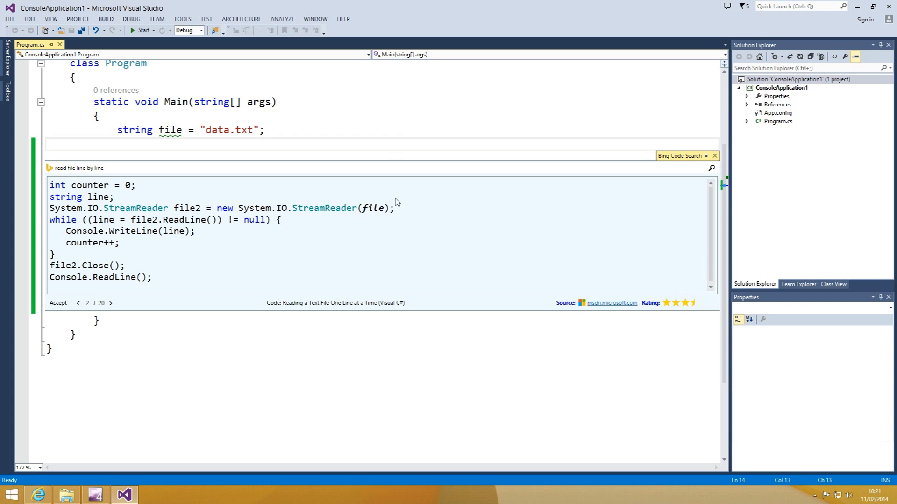
mouse_move(400, 199)
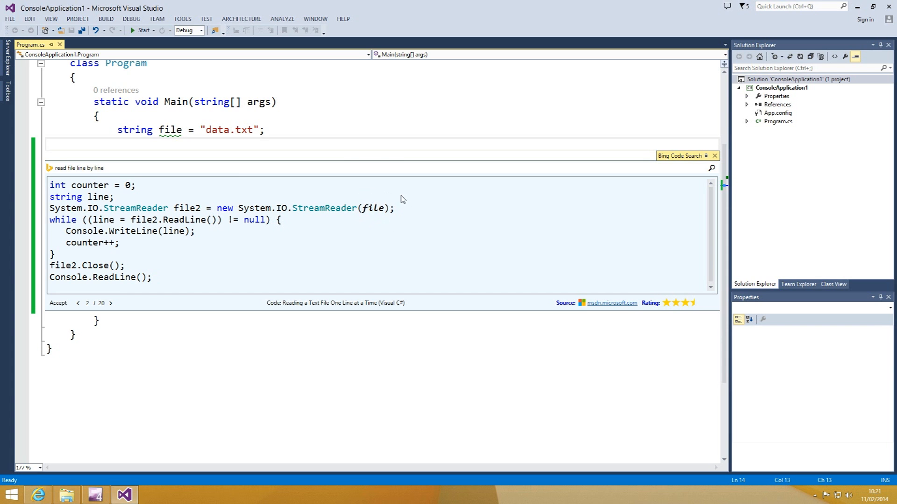
mouse_move(430, 247)
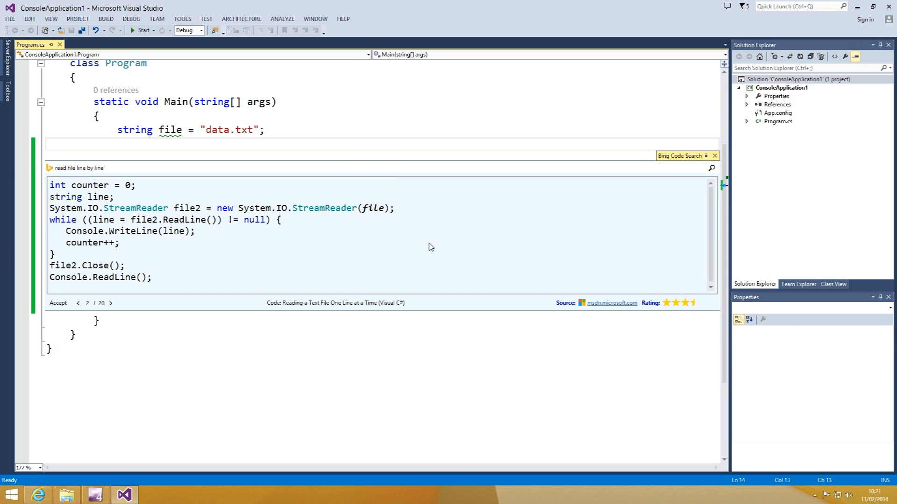
mouse_move(576, 317)
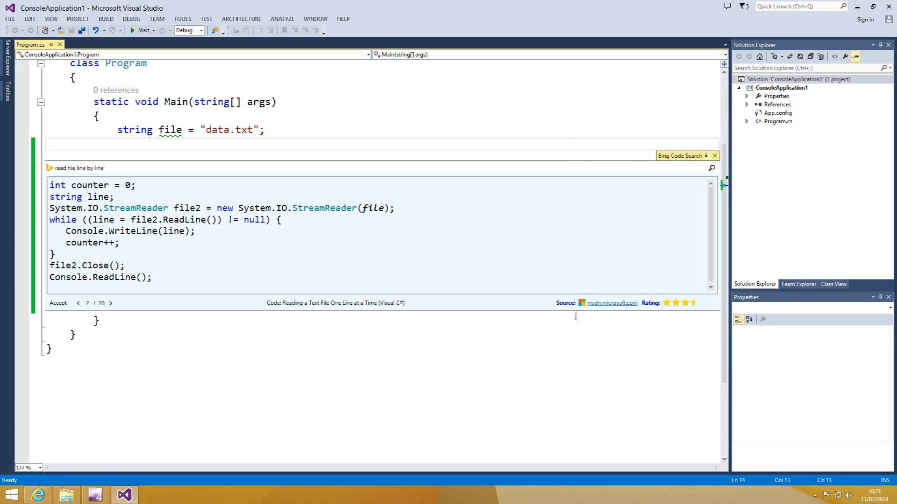
mouse_move(621, 319)
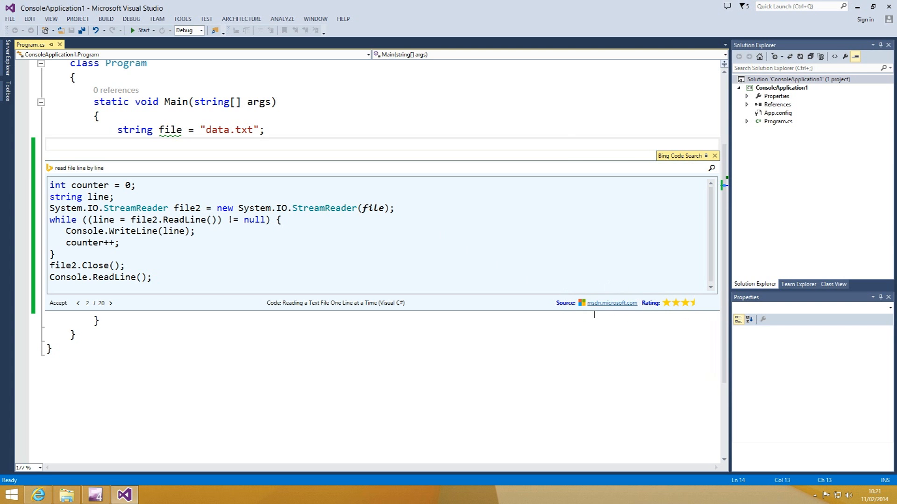
mouse_move(420, 313)
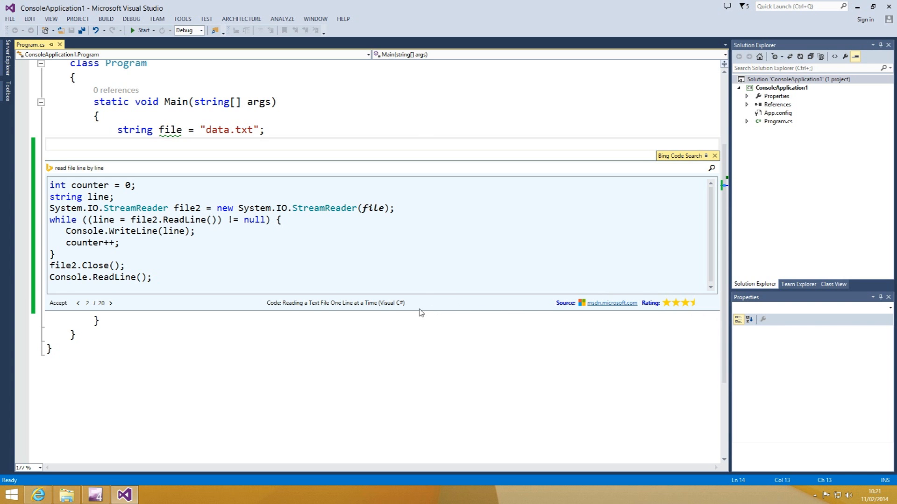
mouse_move(132, 323)
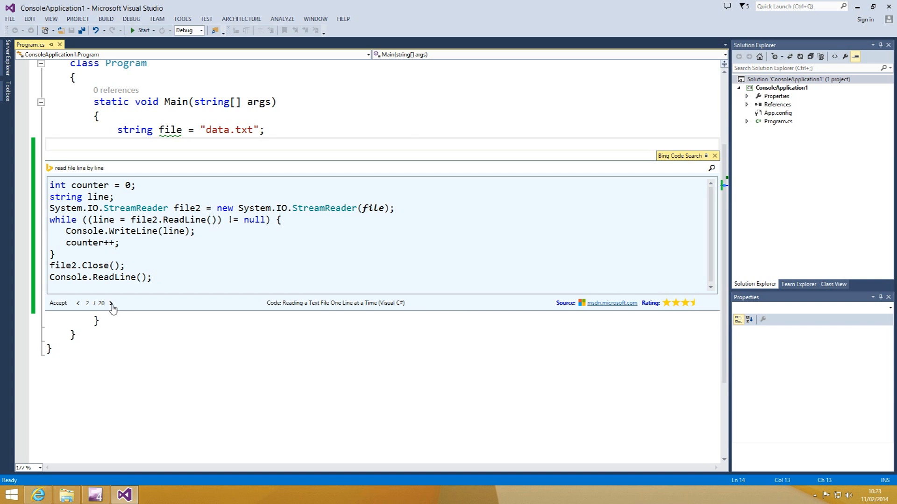
Step: Insert the StreamReader loop into Main, empty its body, and begin a new code search inside
click(111, 304)
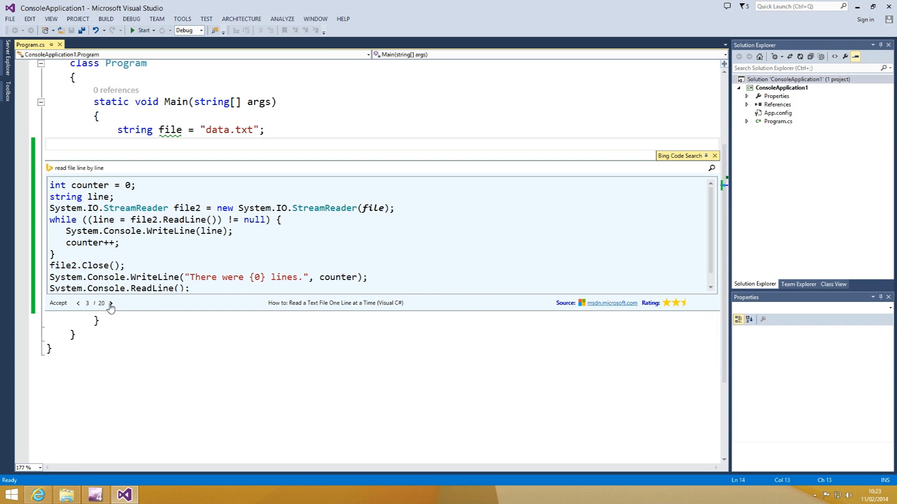
click(111, 303)
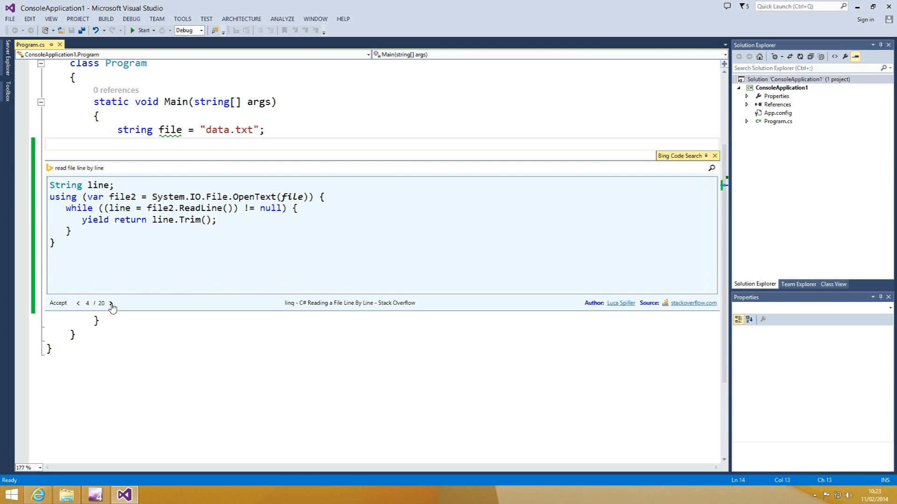
click(111, 303)
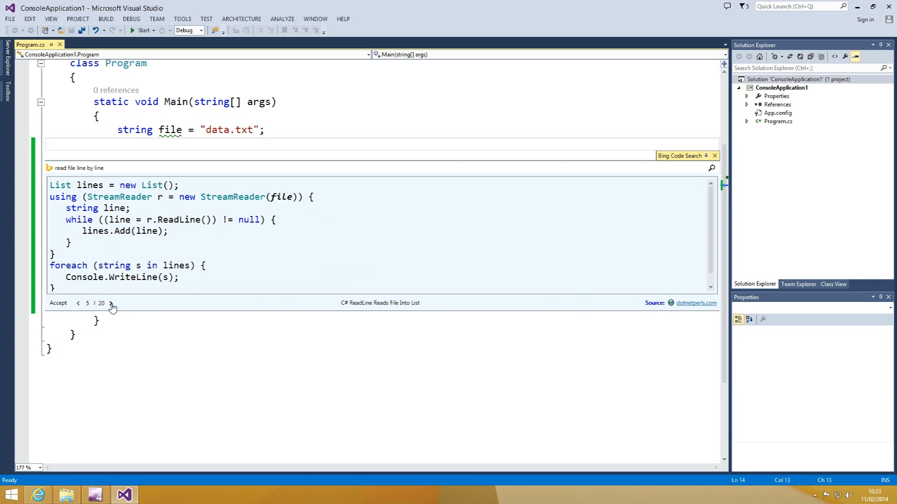
click(111, 303)
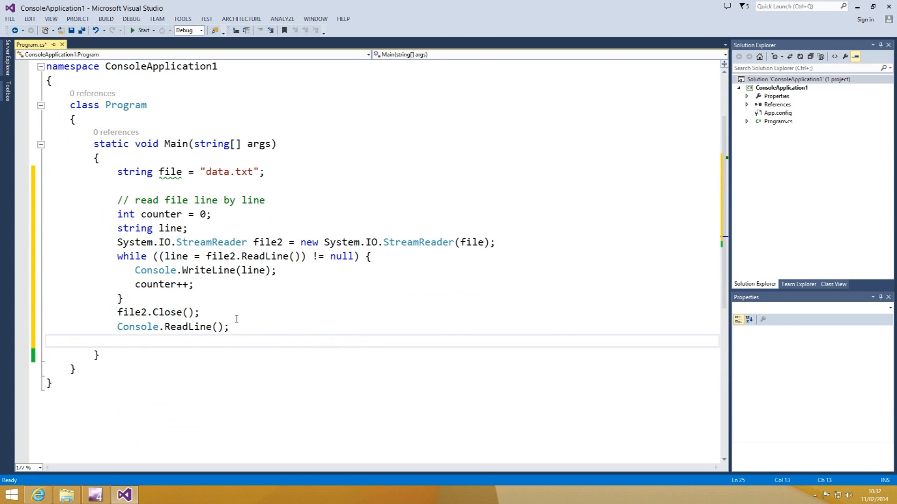
click(199, 285)
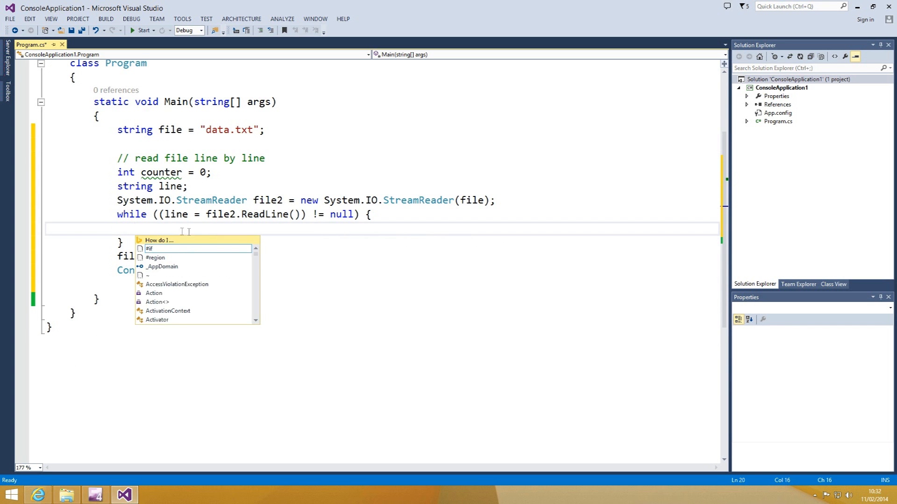
click(158, 239)
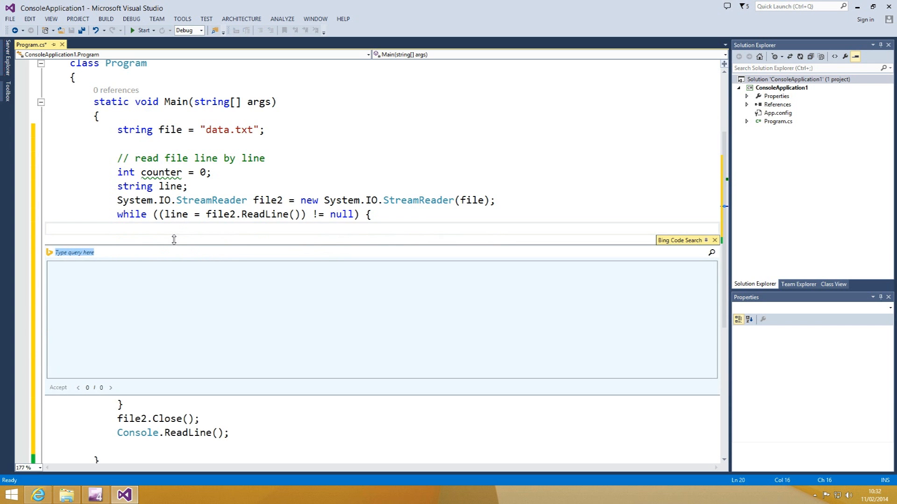
text(ge)
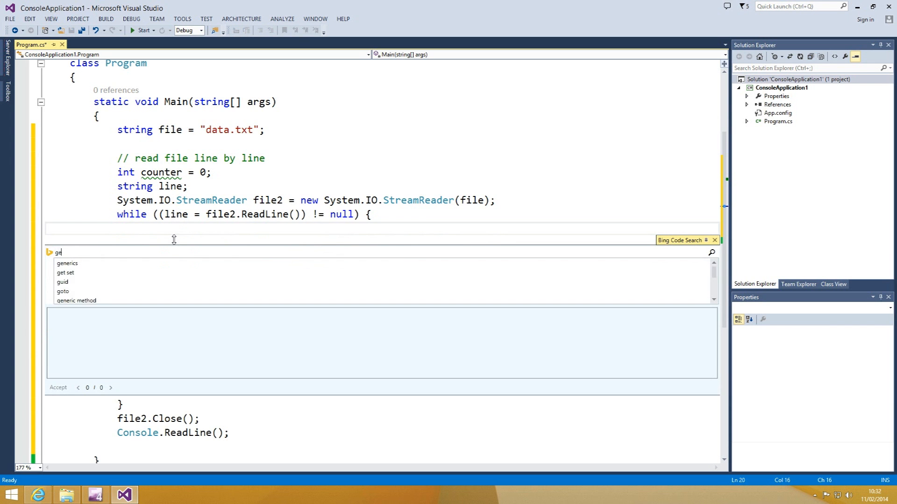
text(generate m)
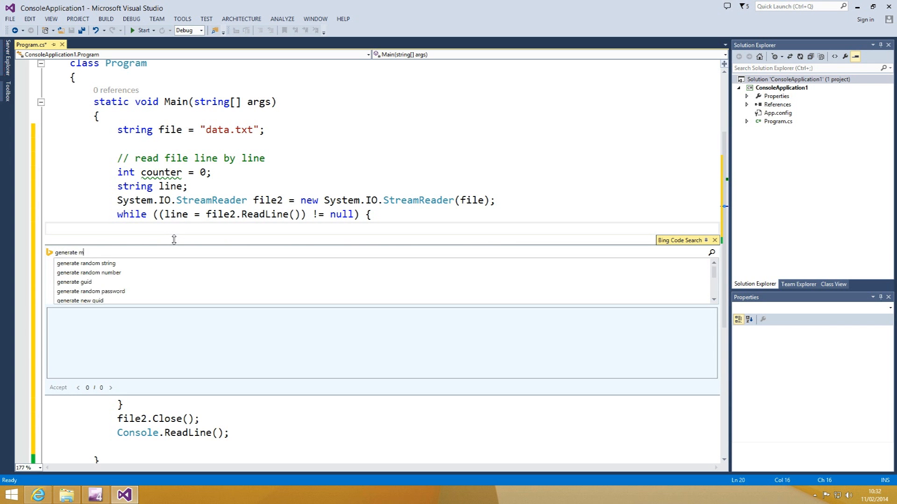
text(d5 hash from)
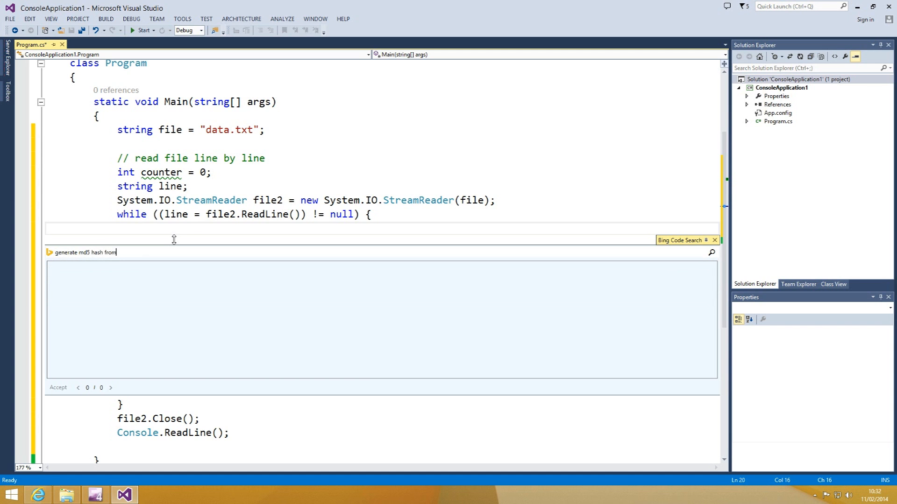
text(line)
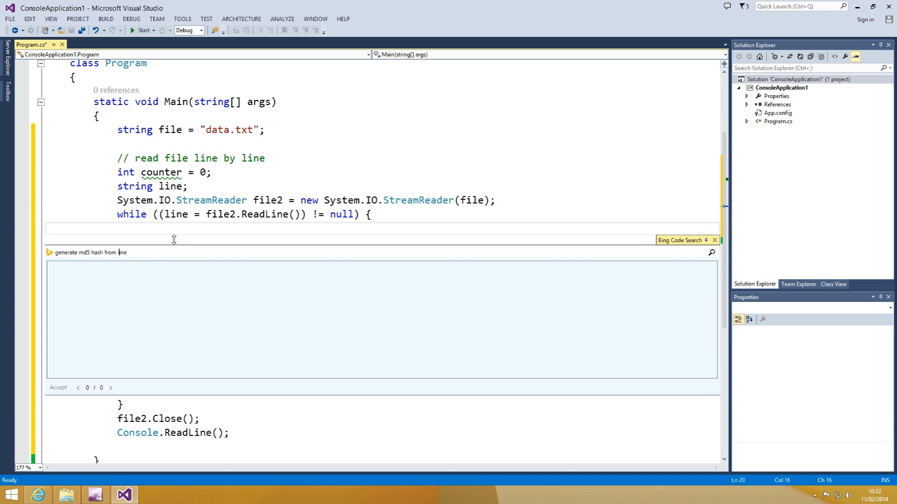
text(string @)
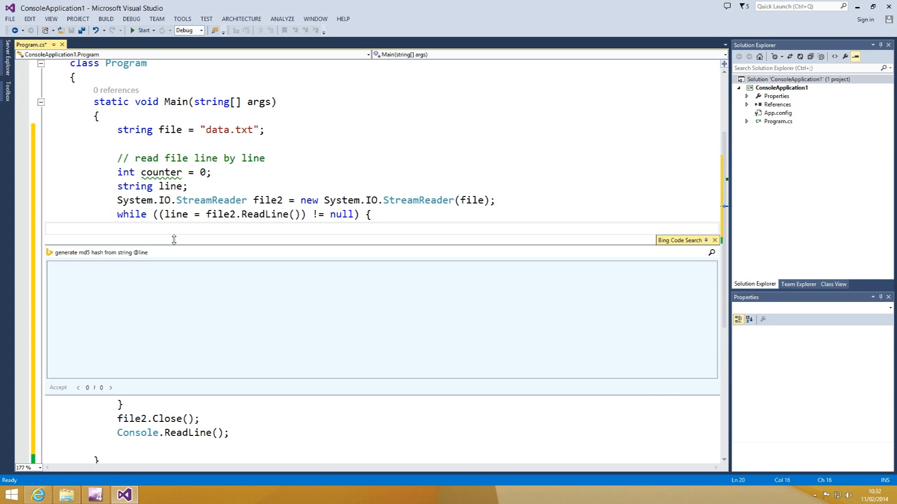
click(110, 387)
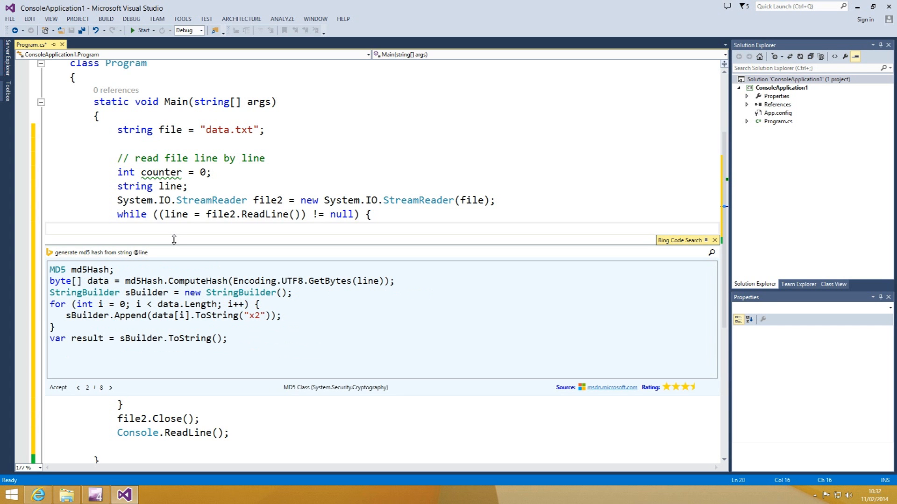
click(110, 387)
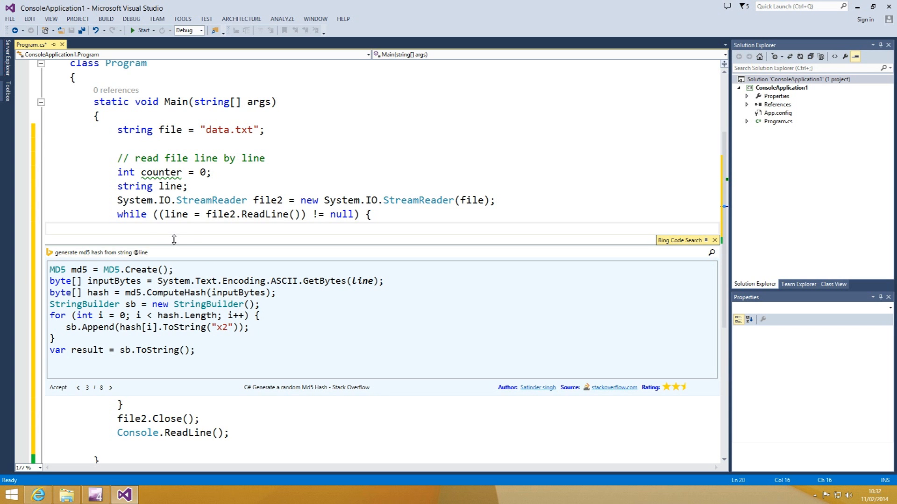
click(57, 387)
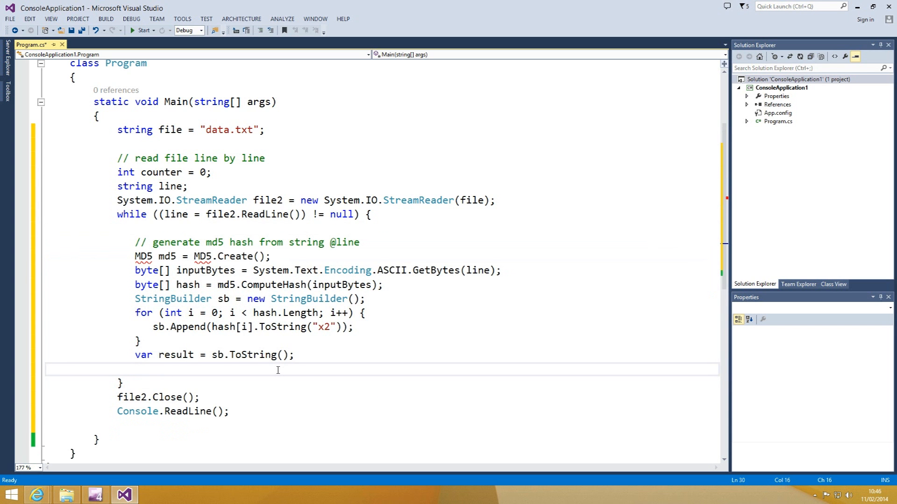